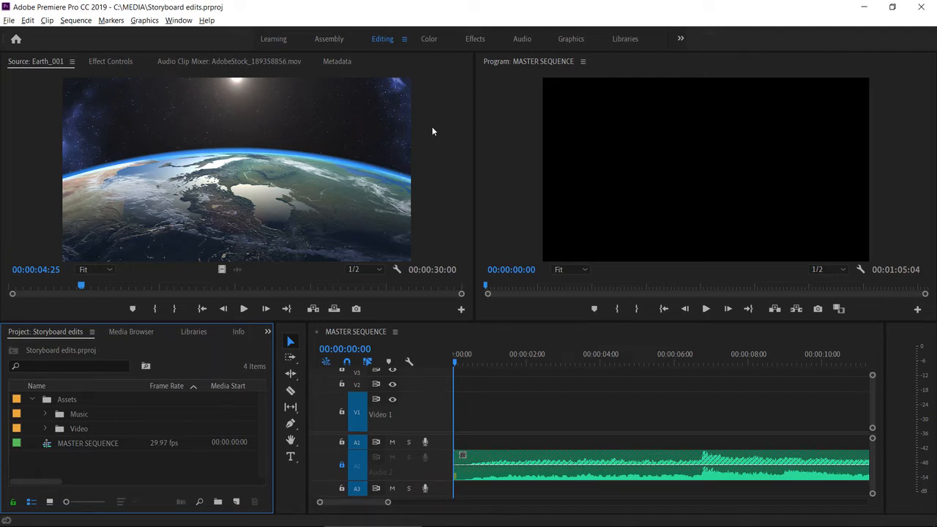
pyautogui.moveTo(442, 128)
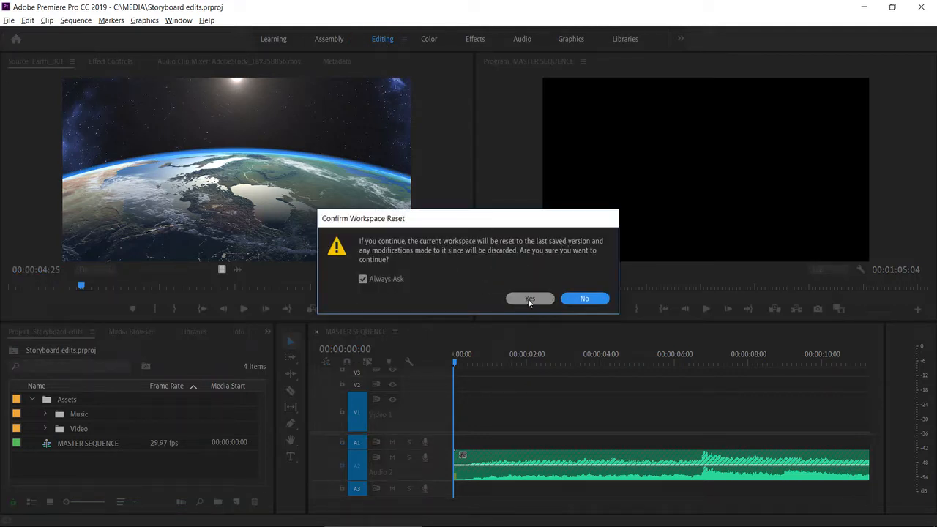
# Step: Confirm resetting the Editing workspace to its last saved layout
pyautogui.click(530, 299)
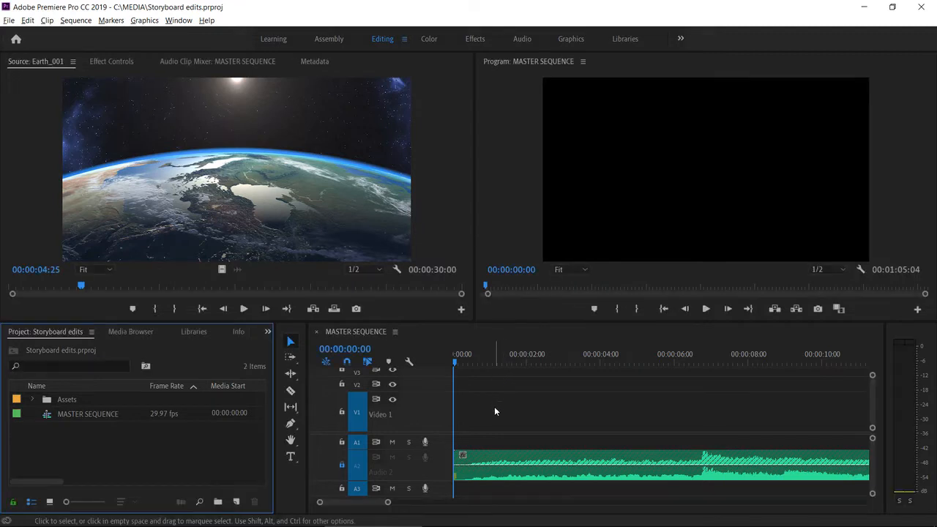
pyautogui.moveTo(501, 405)
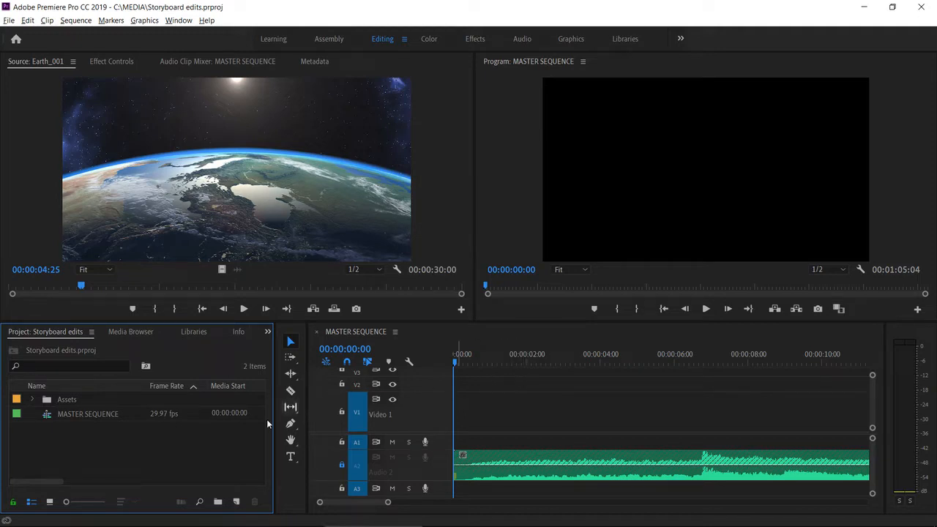
pyautogui.moveTo(209, 439)
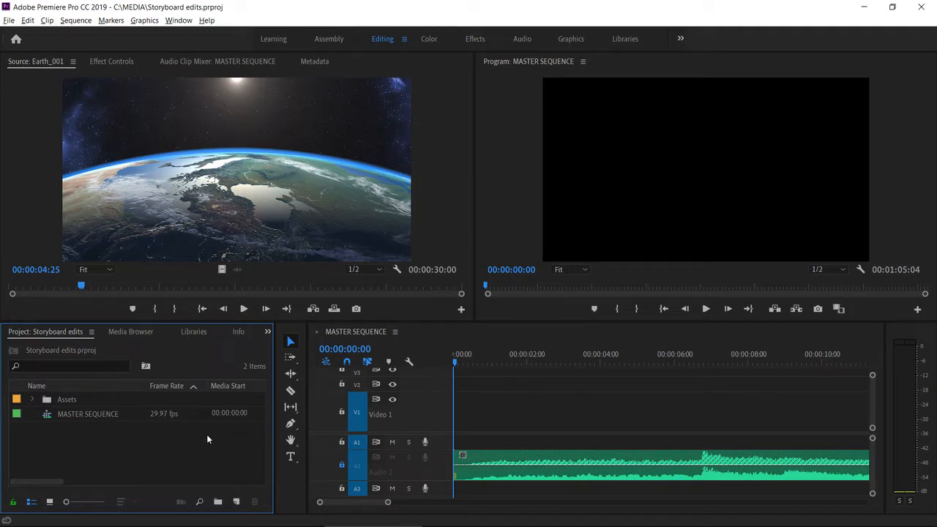
pyautogui.moveTo(212, 441)
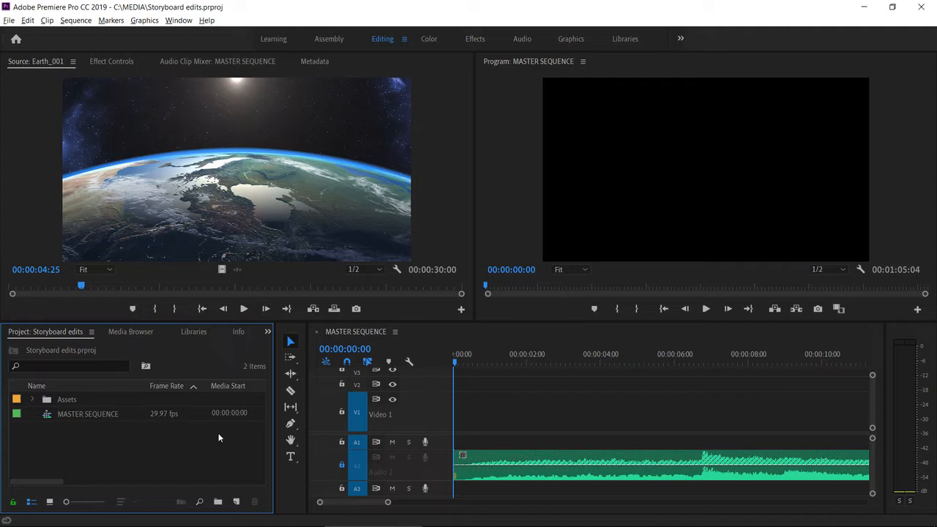
pyautogui.moveTo(405, 455)
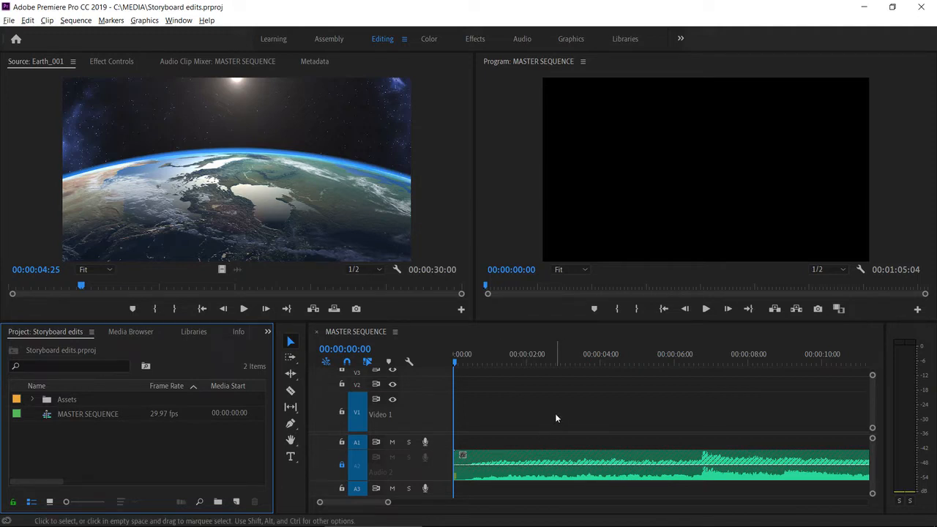
# Step: Start opening the Video bin from the Assets folder in the Project panel
pyautogui.click(341, 464)
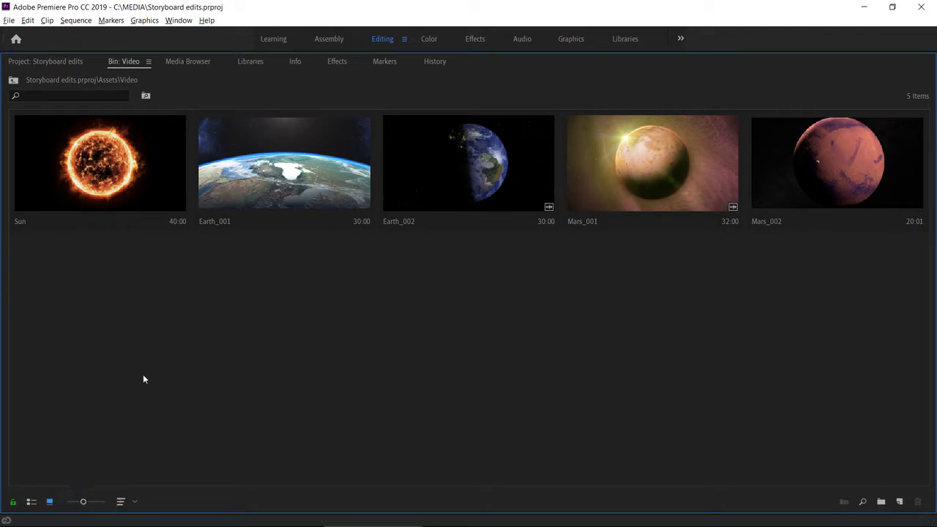
pyautogui.moveTo(152, 368)
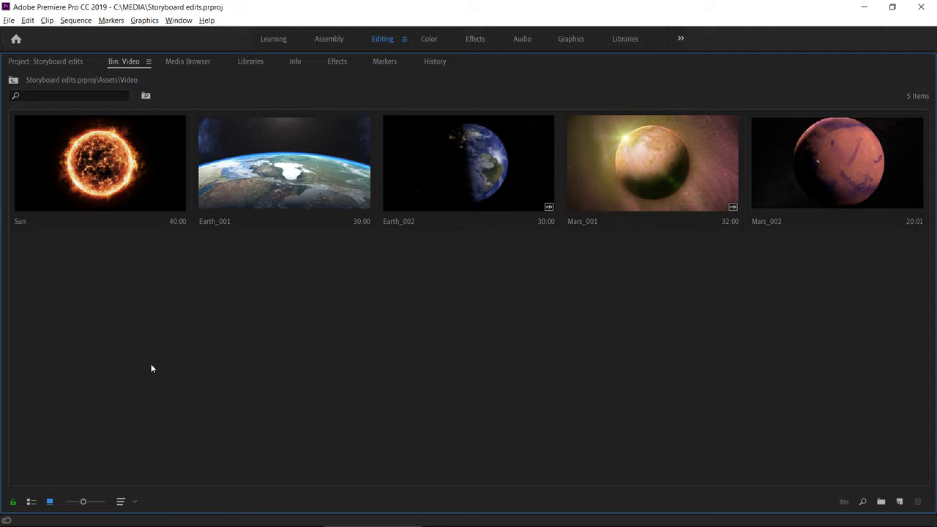
pyautogui.moveTo(176, 363)
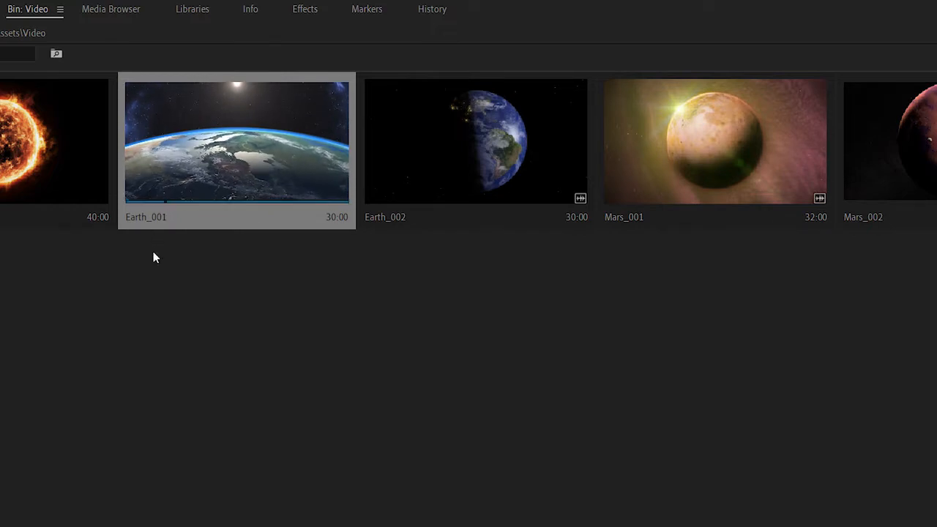
pyautogui.moveTo(154, 297)
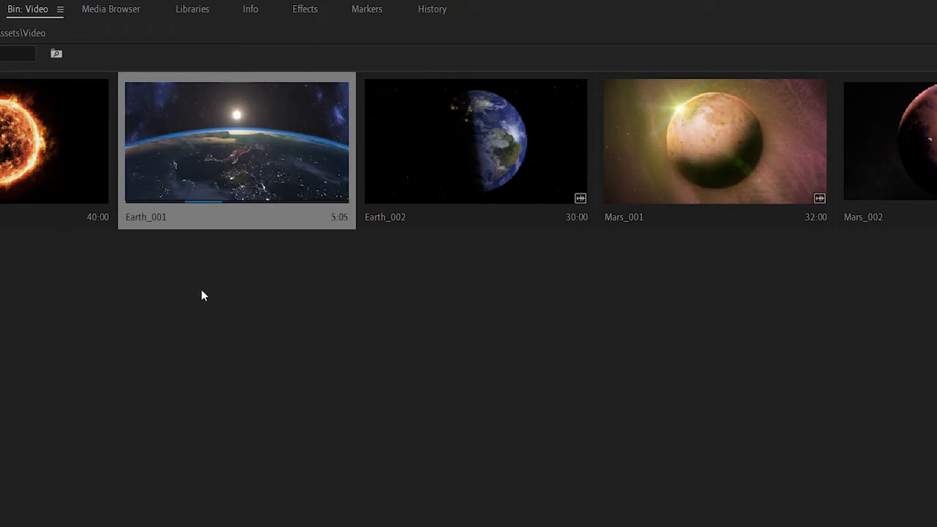
pyautogui.moveTo(329, 239)
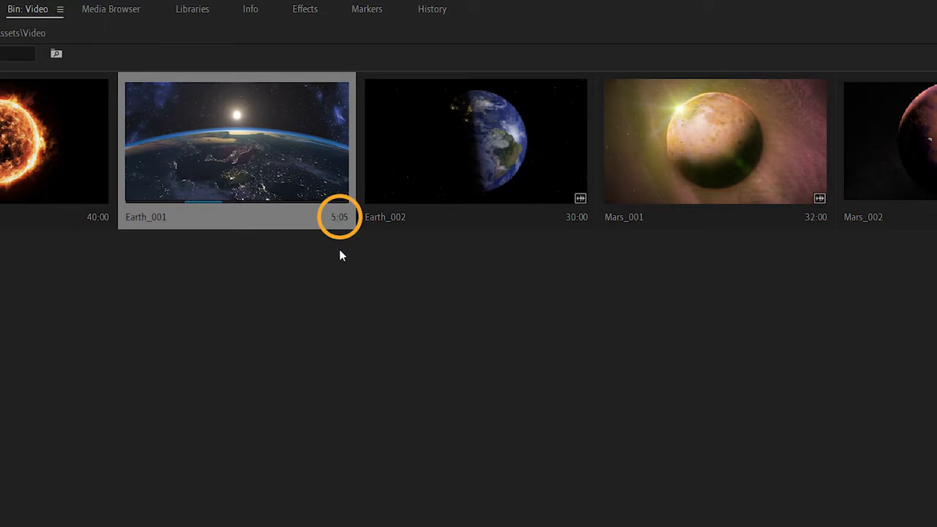
pyautogui.moveTo(336, 248)
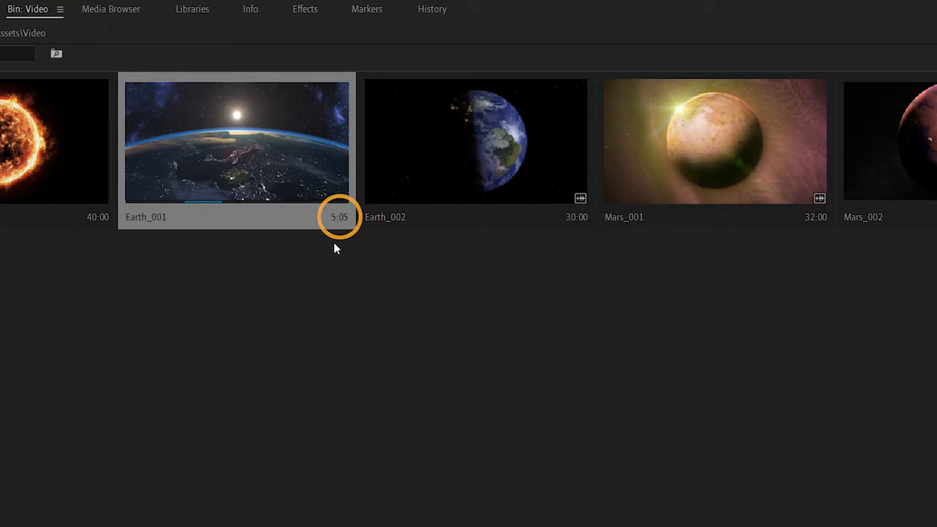
pyautogui.moveTo(393, 162)
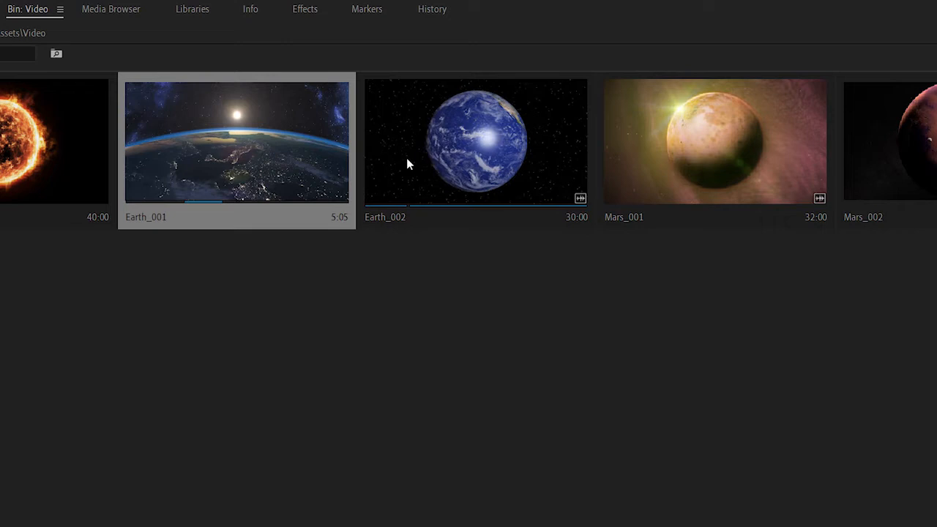
pyautogui.moveTo(468, 168)
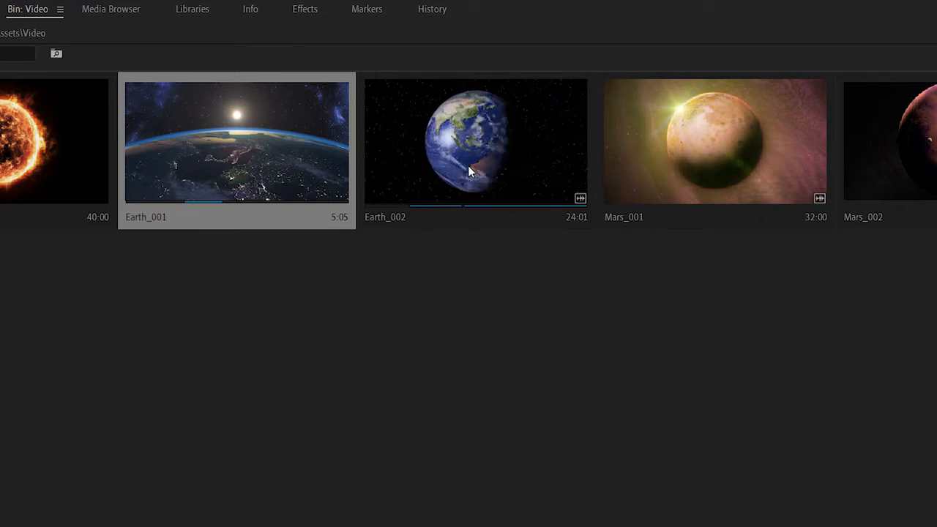
pyautogui.moveTo(524, 178)
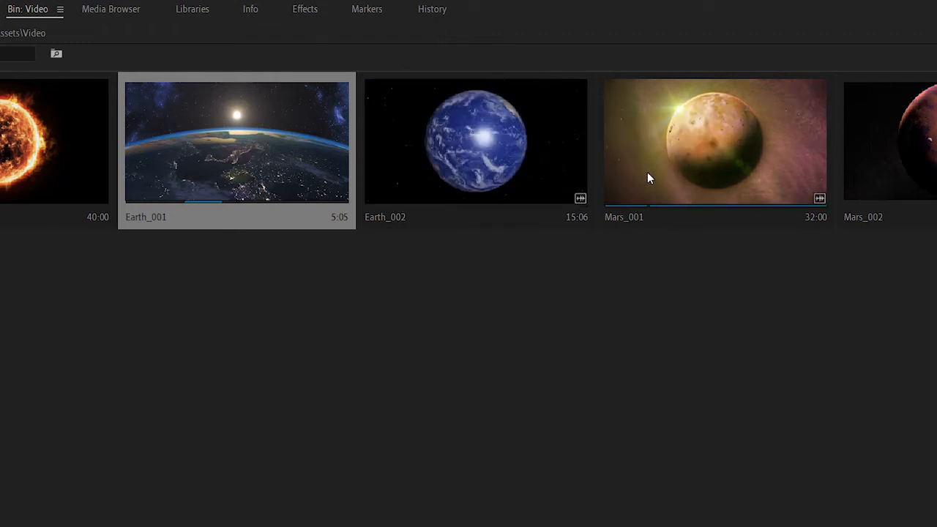
pyautogui.moveTo(728, 177)
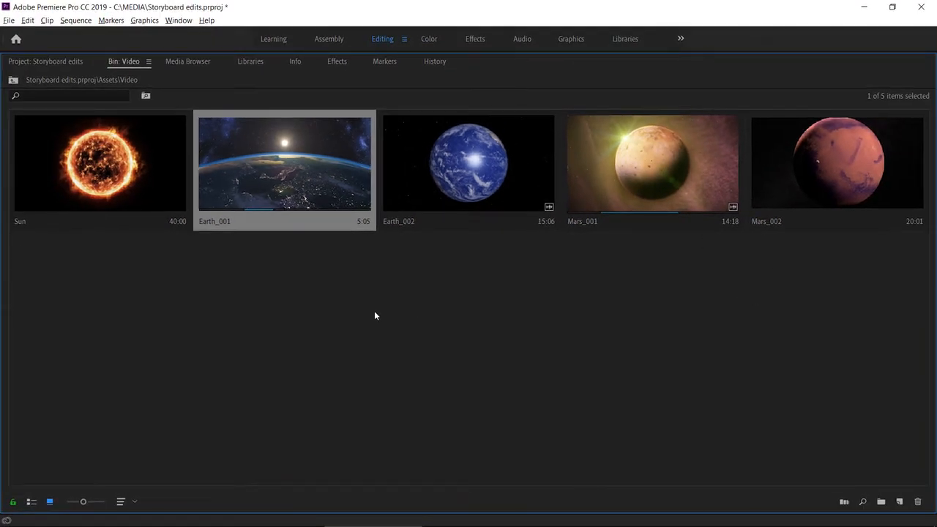
pyautogui.moveTo(297, 326)
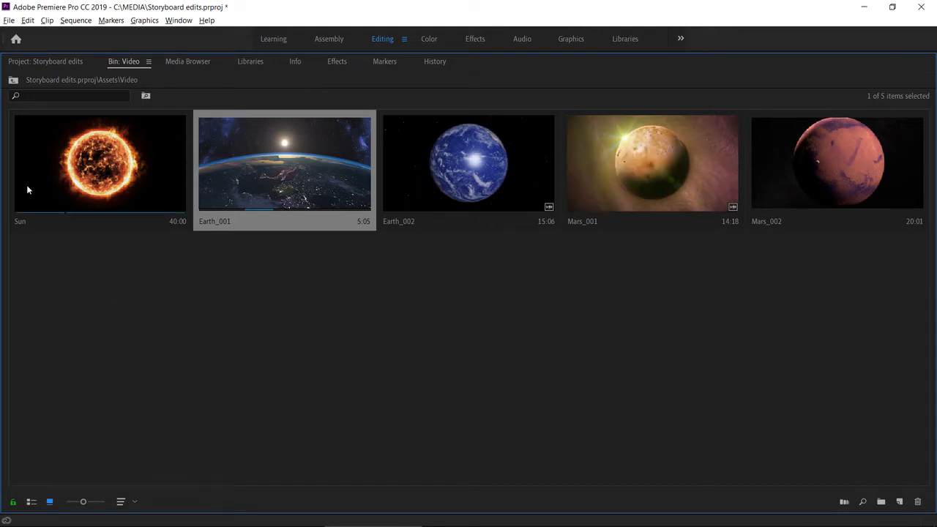
pyautogui.moveTo(33, 175)
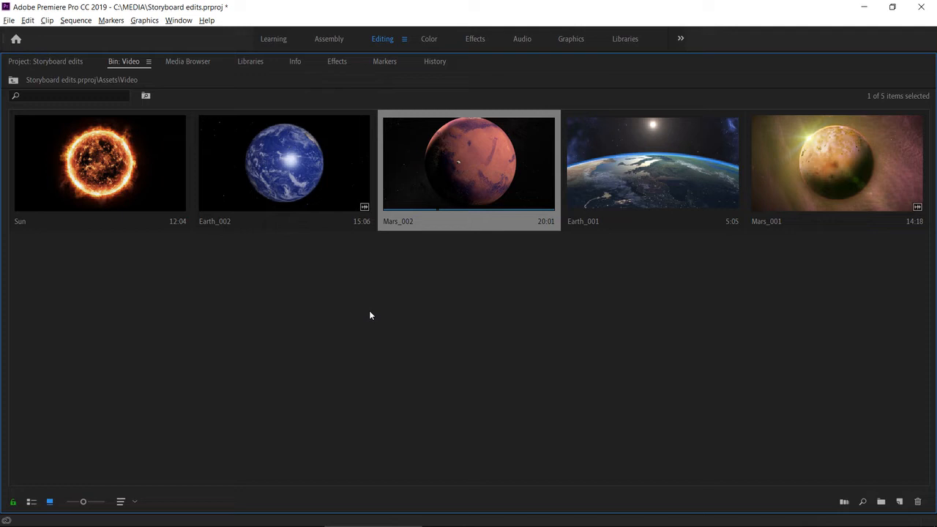
pyautogui.moveTo(368, 316)
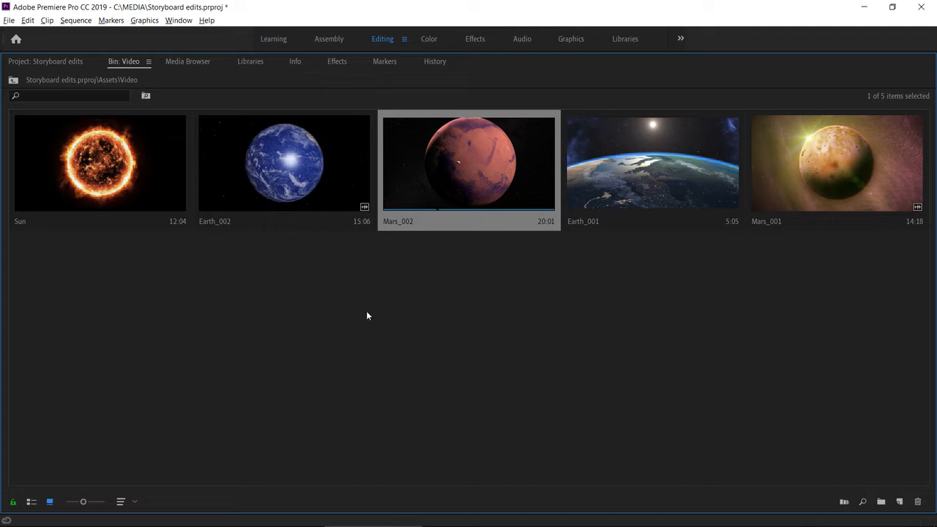
pyautogui.moveTo(369, 316)
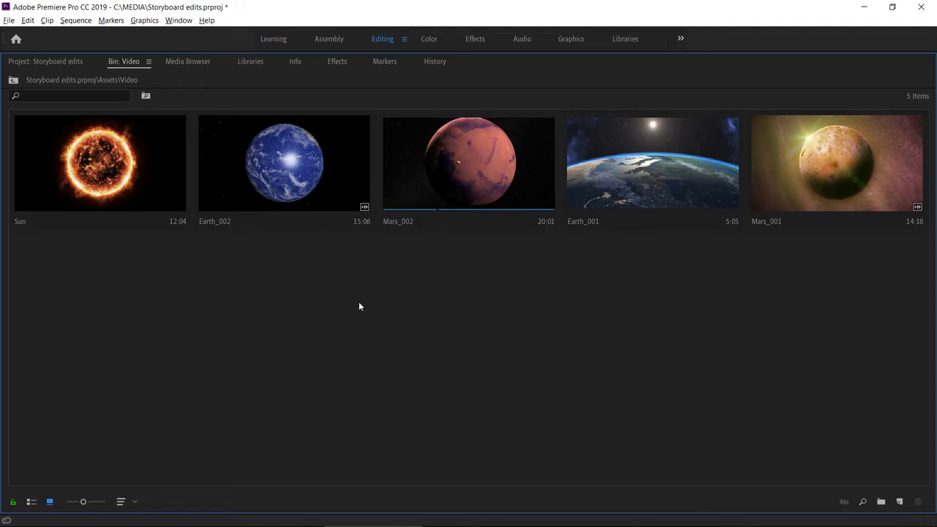
pyautogui.moveTo(360, 317)
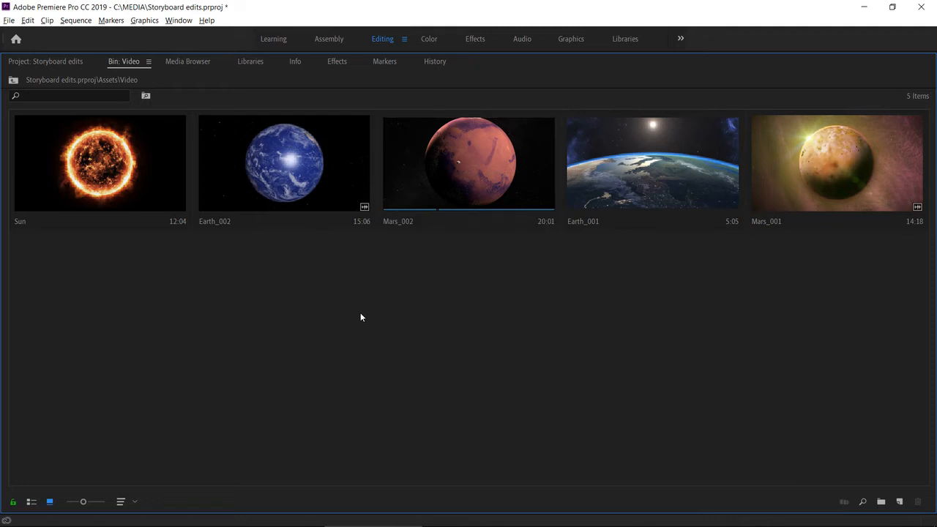
pyautogui.moveTo(351, 322)
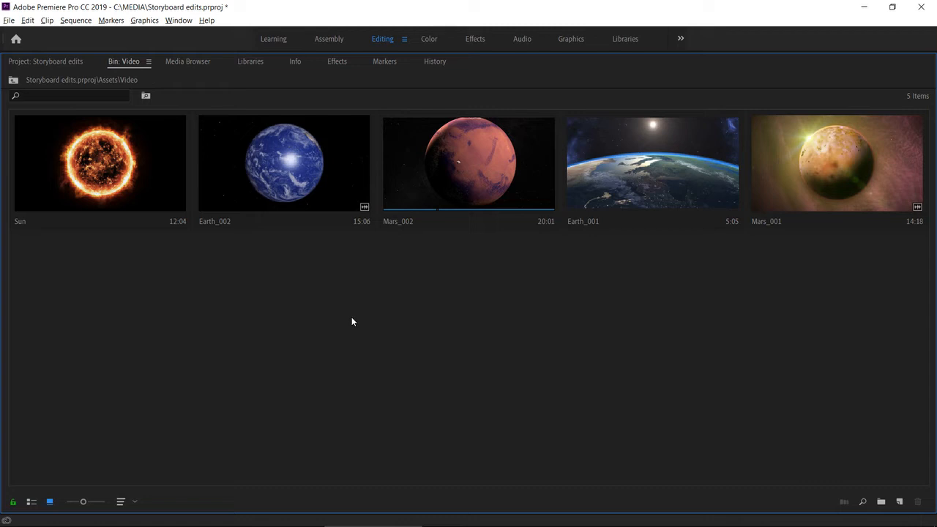
# Step: Select all five space clips in the Video bin with Ctrl+A
pyautogui.press('ctrl+a')
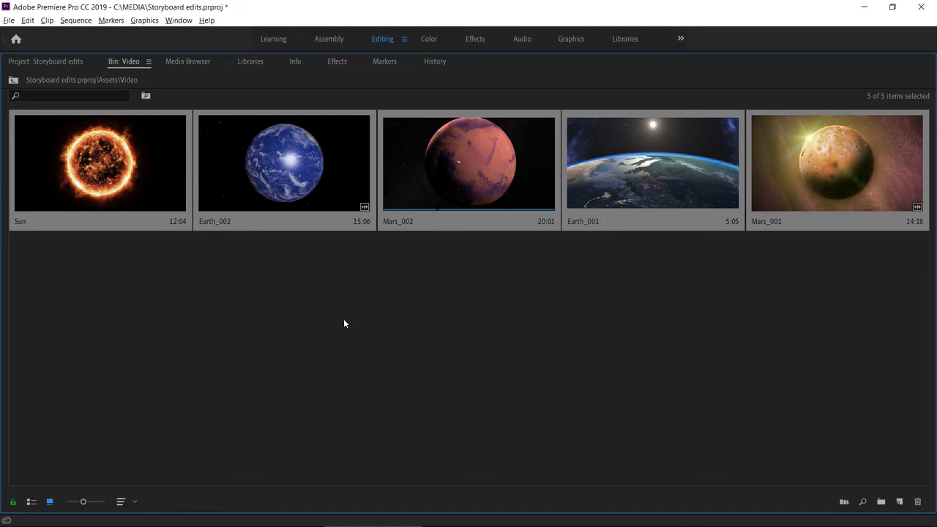
pyautogui.moveTo(341, 328)
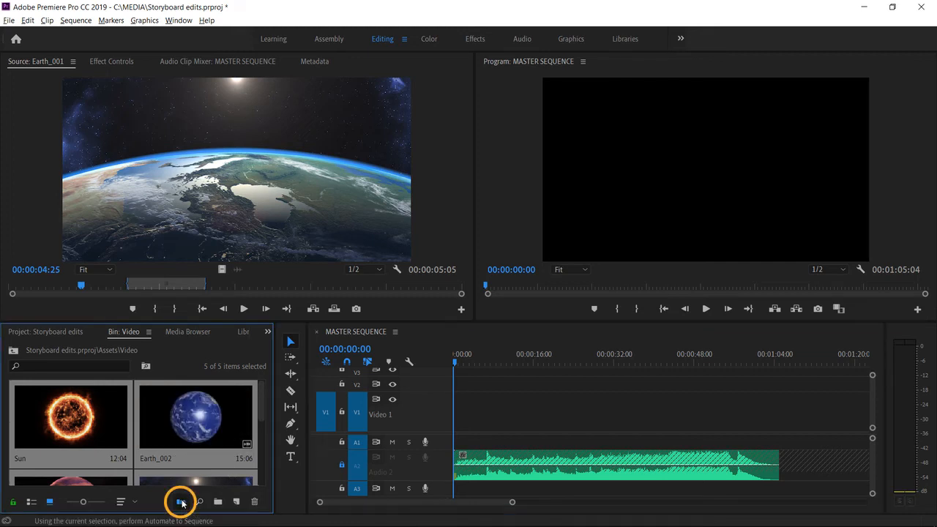
# Step: Automate to Sequence with Selection Order, Overwrite Edit and 60-frame clip overlap
pyautogui.click(181, 502)
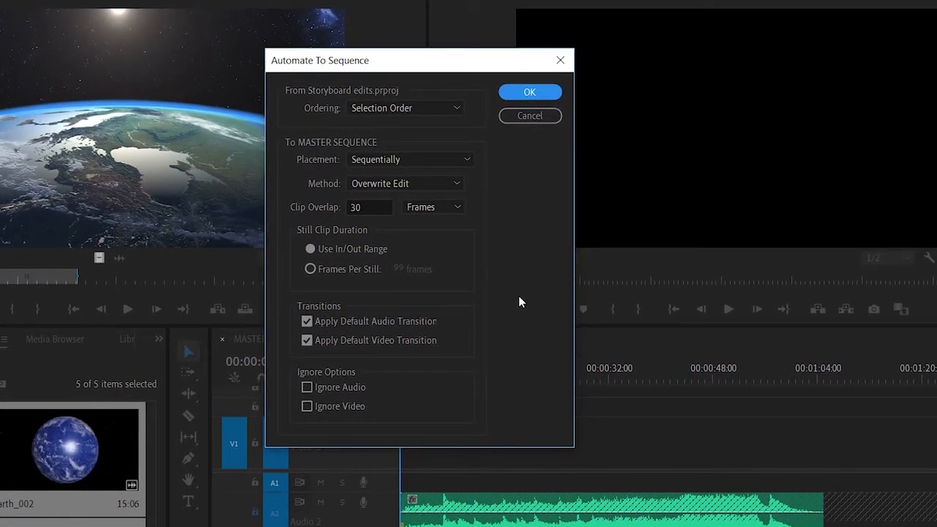
pyautogui.click(405, 107)
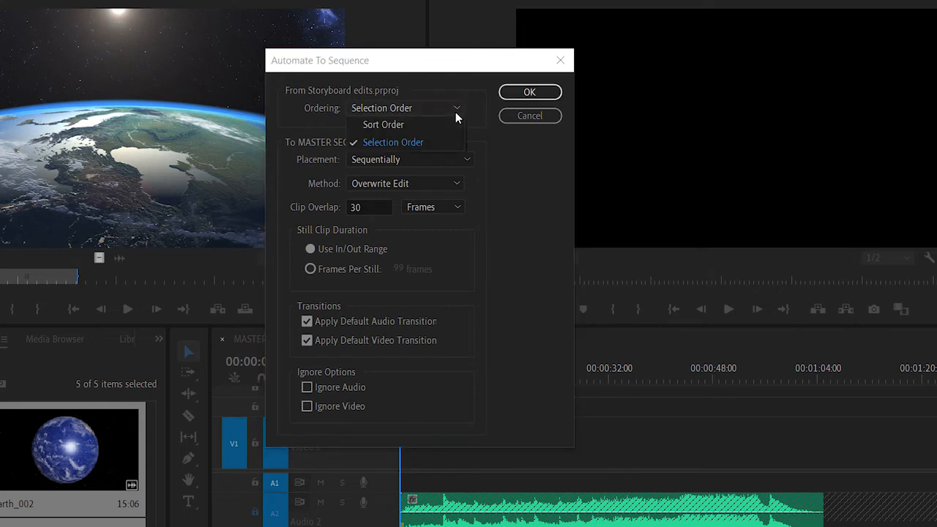
pyautogui.moveTo(382, 123)
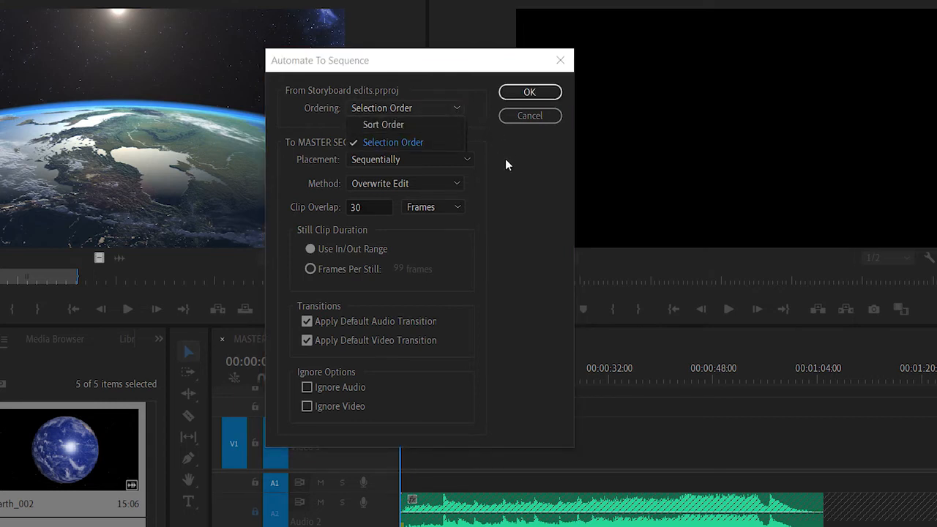
pyautogui.click(393, 142)
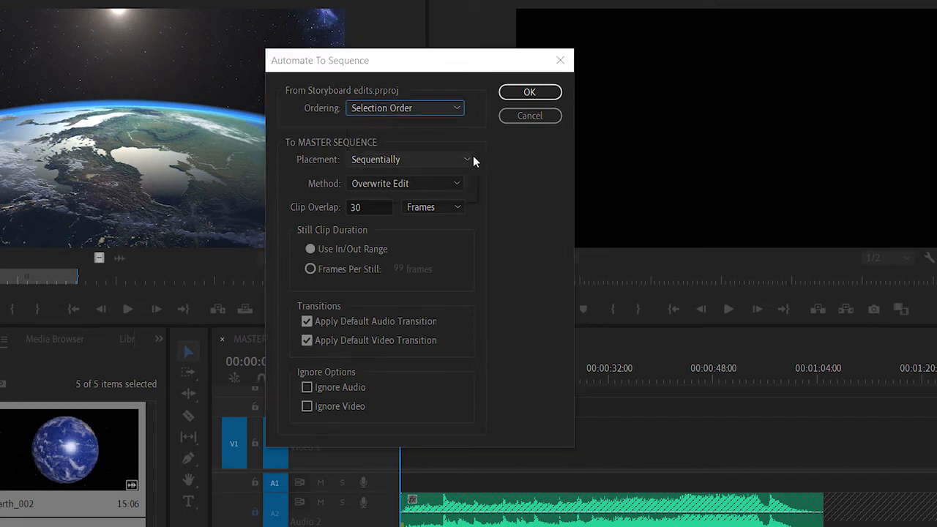
pyautogui.click(410, 159)
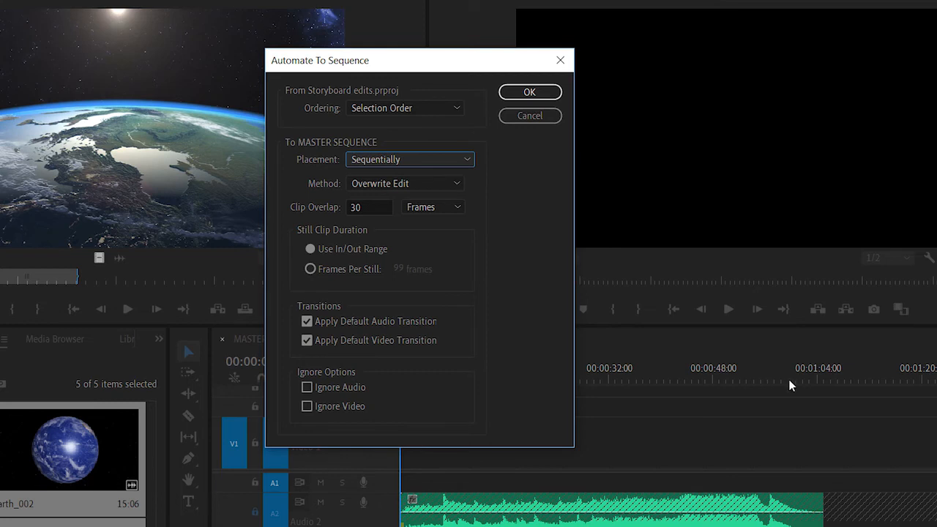
pyautogui.moveTo(521, 242)
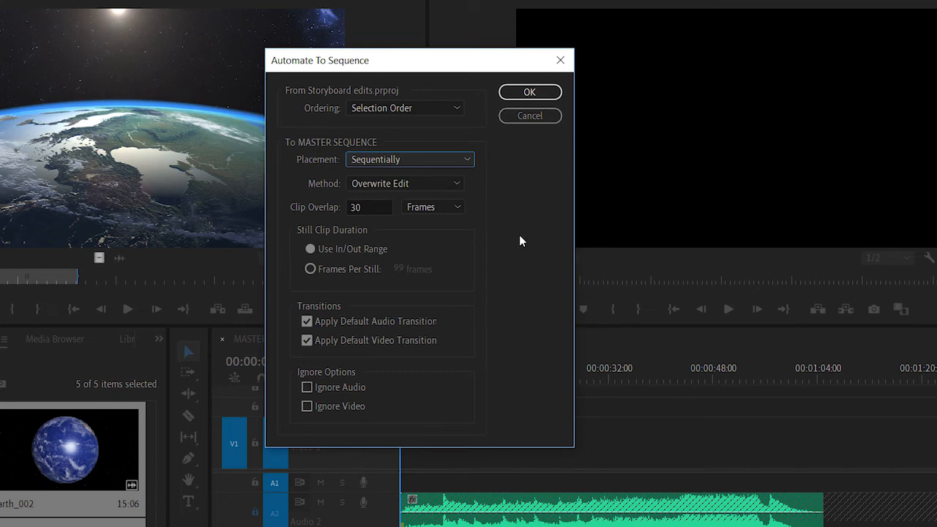
pyautogui.click(405, 183)
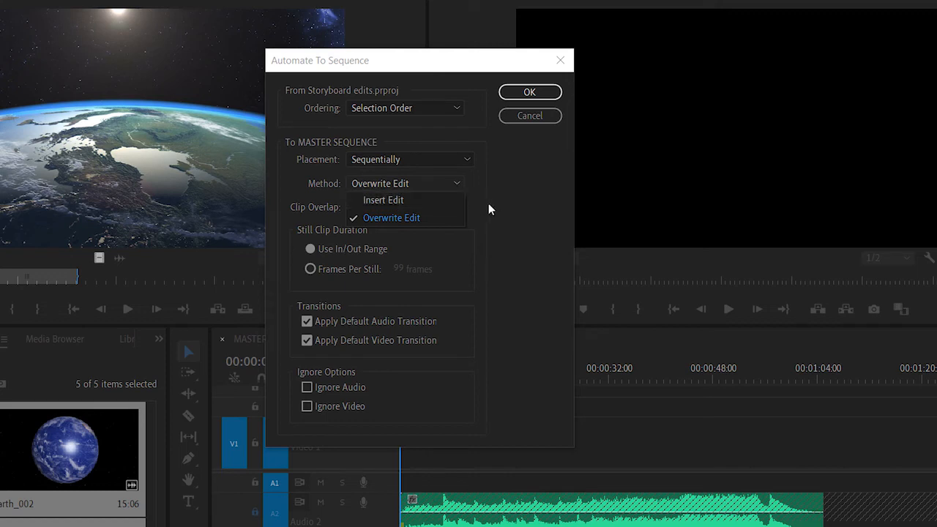
pyautogui.click(391, 217)
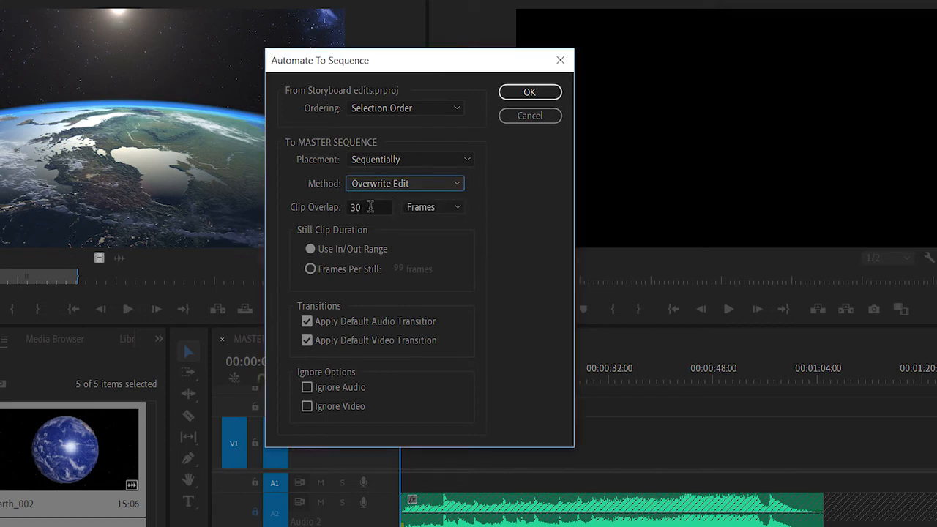
pyautogui.write('60')
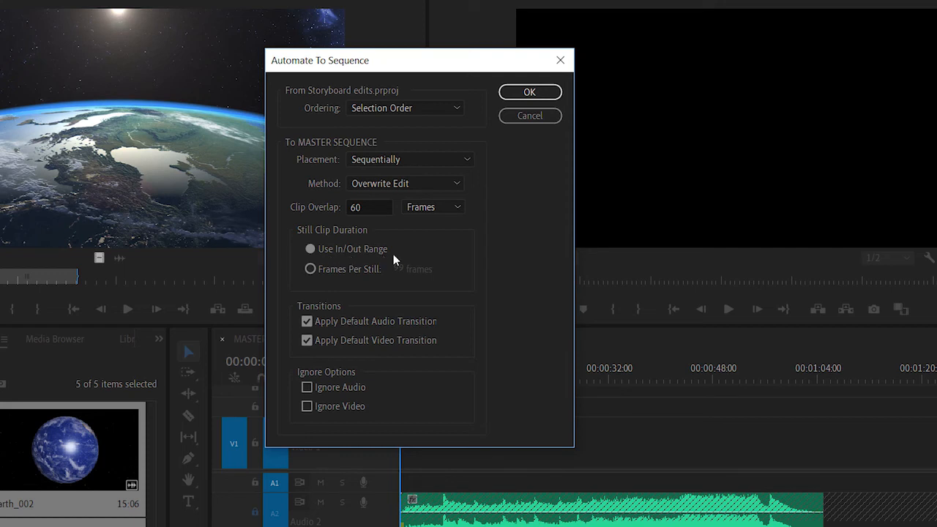
pyautogui.moveTo(516, 278)
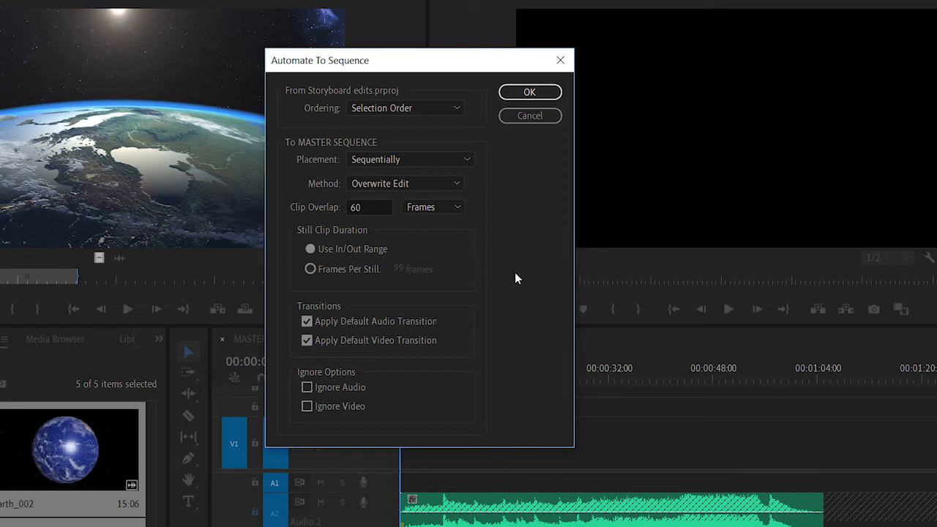
pyautogui.moveTo(523, 293)
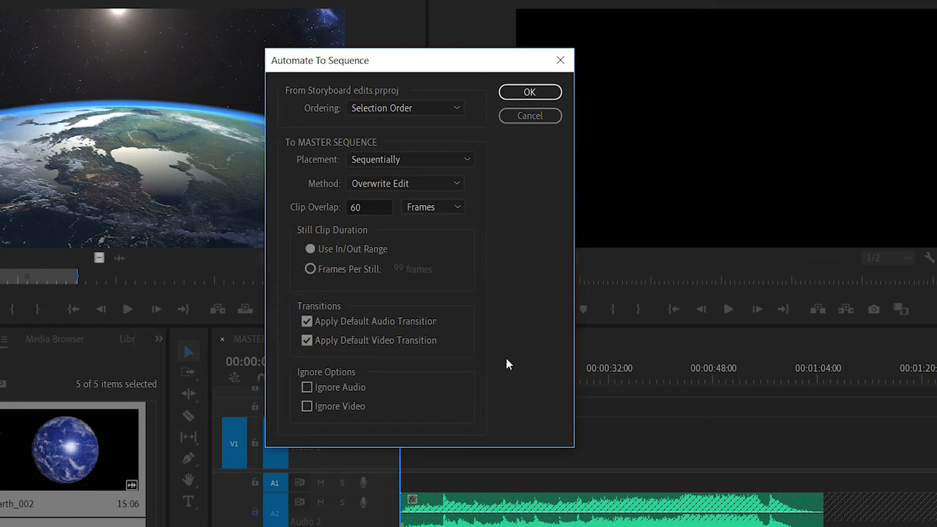
pyautogui.moveTo(385, 427)
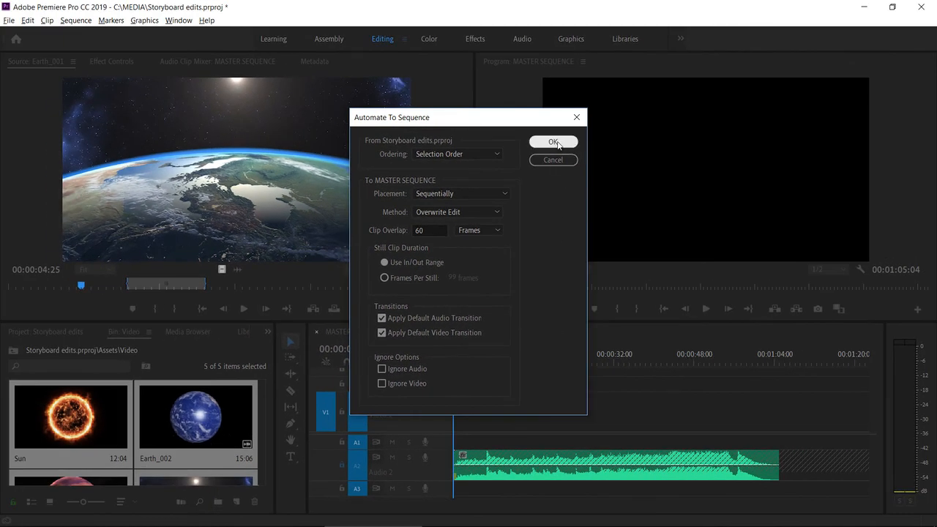
pyautogui.click(553, 141)
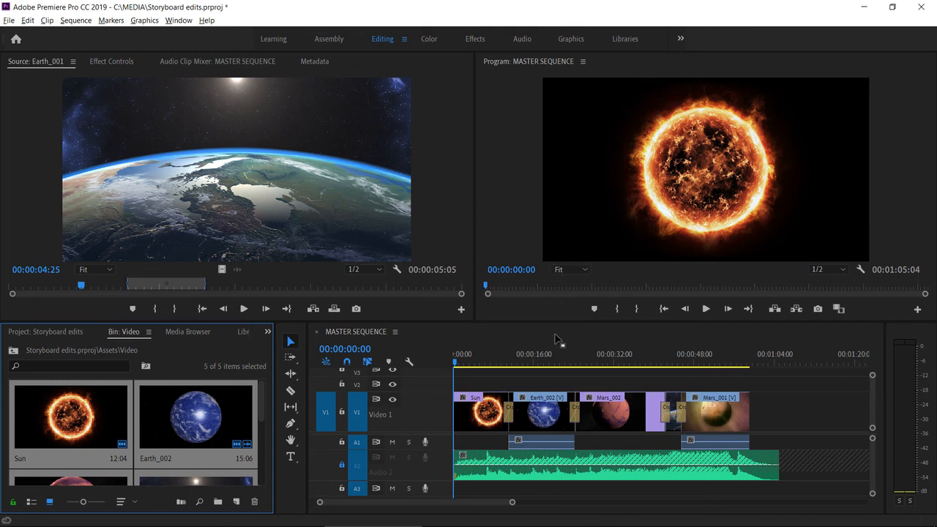